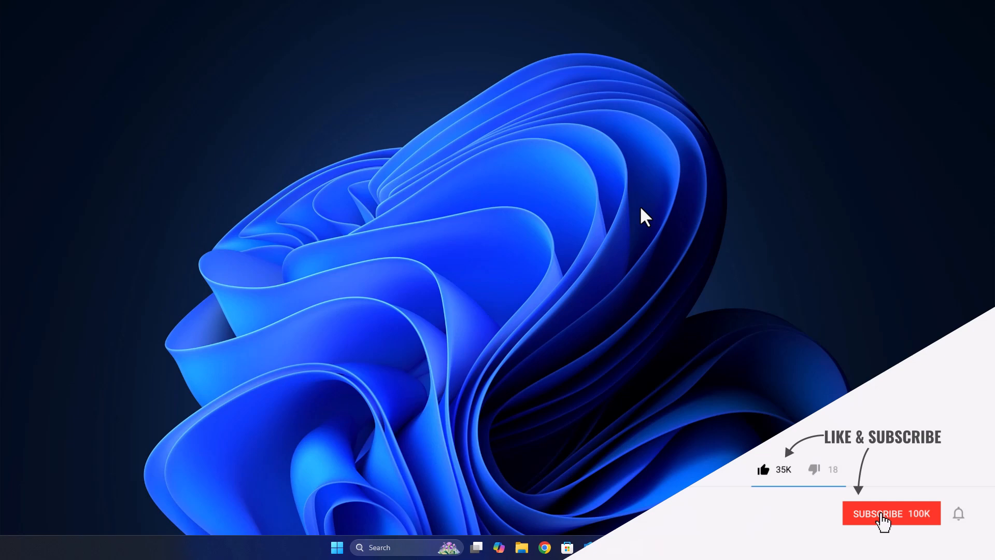
Inspect Disk 0's properties in Disk Management to confirm its current partition style
left_click(891, 513)
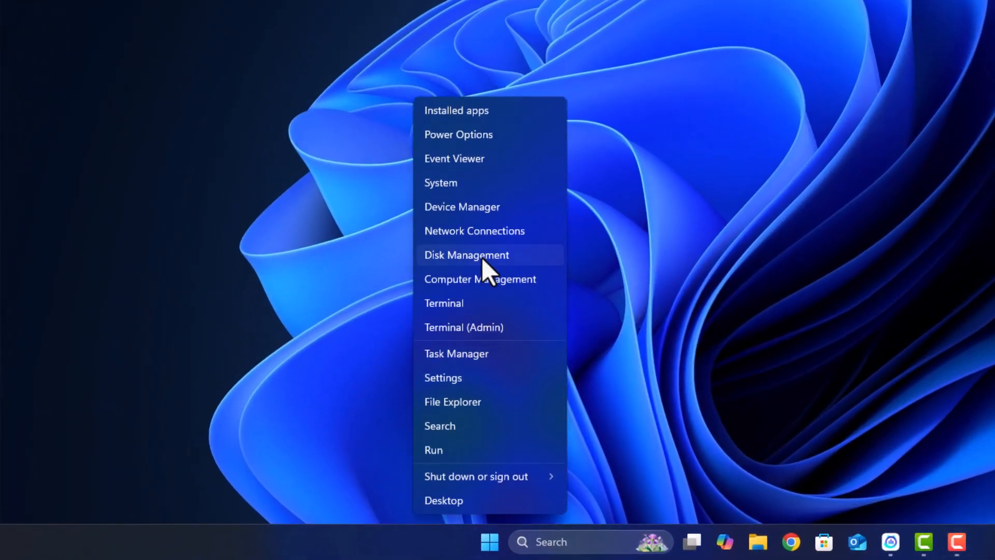
left_click(466, 255)
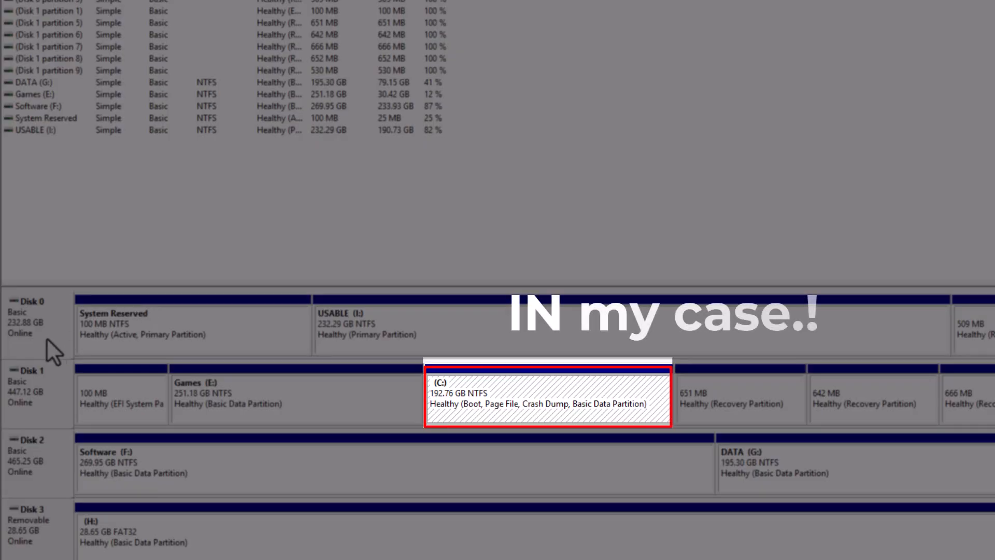
mouse_move(547, 419)
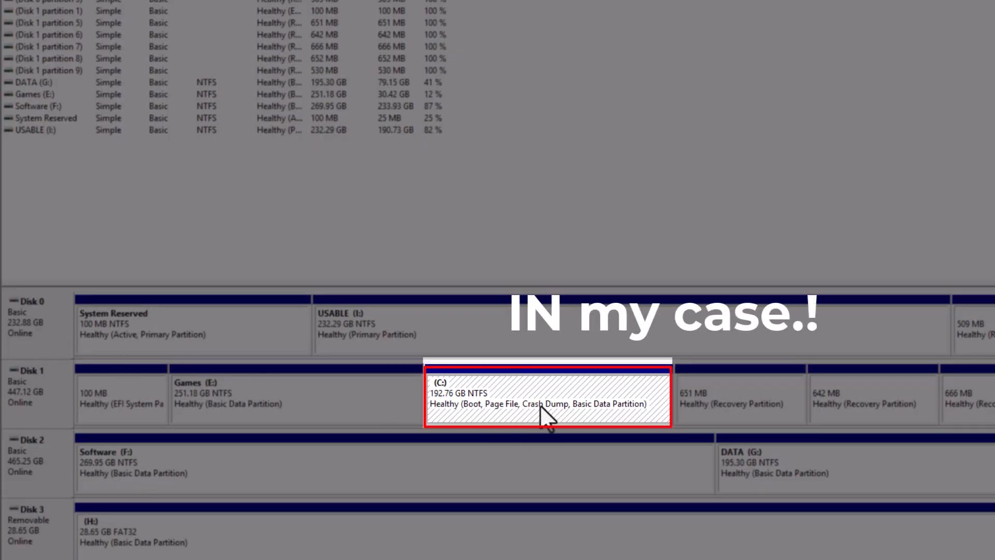
right_click(546, 398)
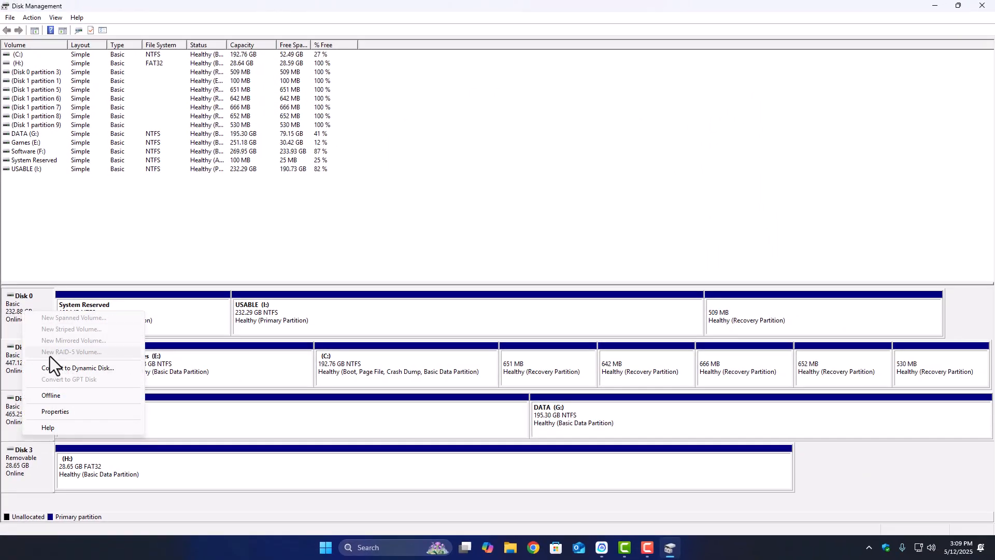
left_click(55, 412)
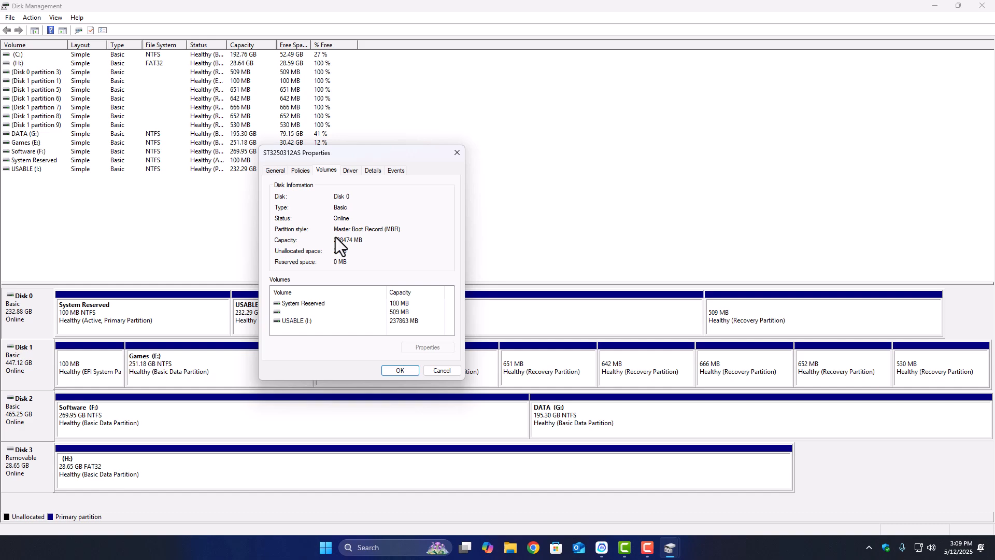
left_click(400, 370)
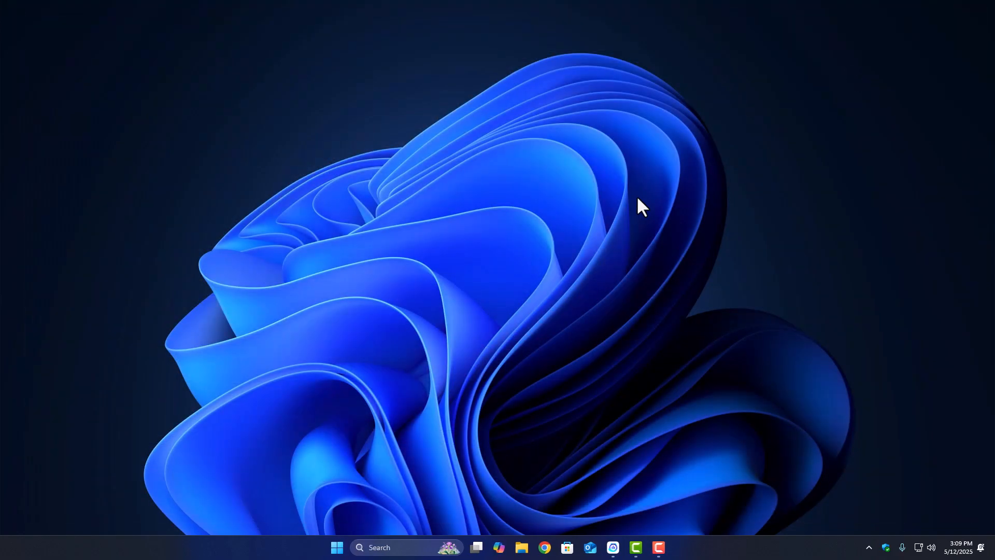
Check the BIOS mode in System Information via app search, then close it
left_click(337, 547)
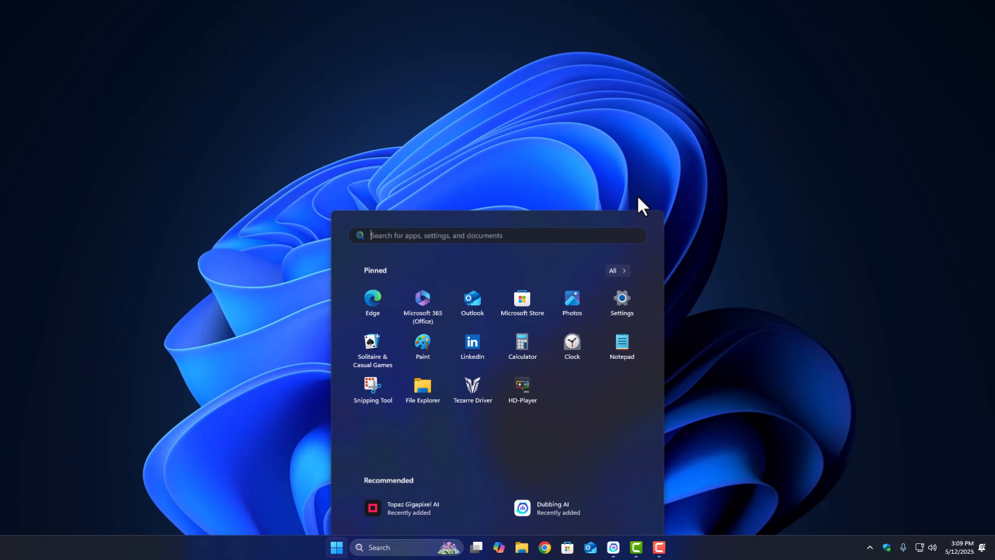
type("system Information")
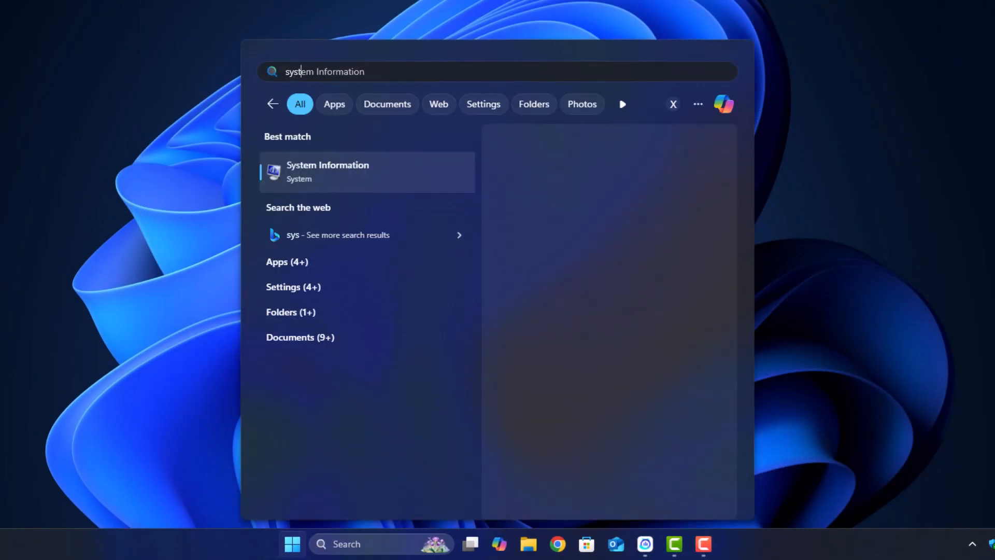
left_click(327, 171)
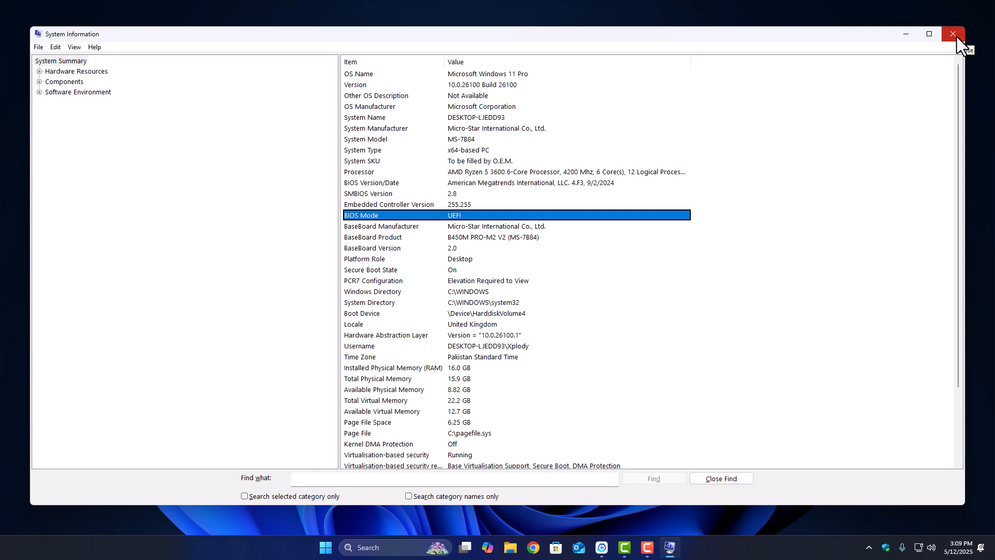
left_click(952, 34)
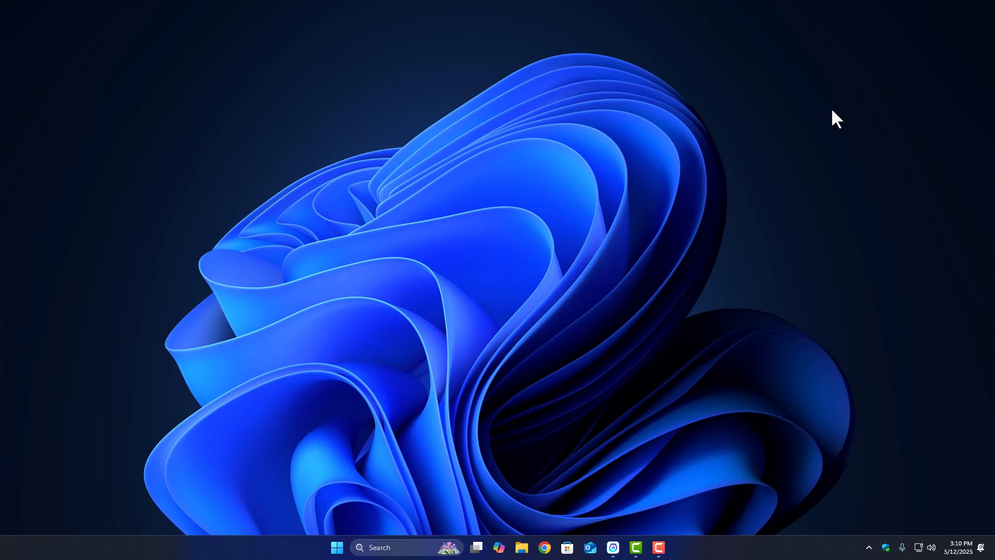
Review the BitLocker encryption settings and close them
left_click(337, 547)
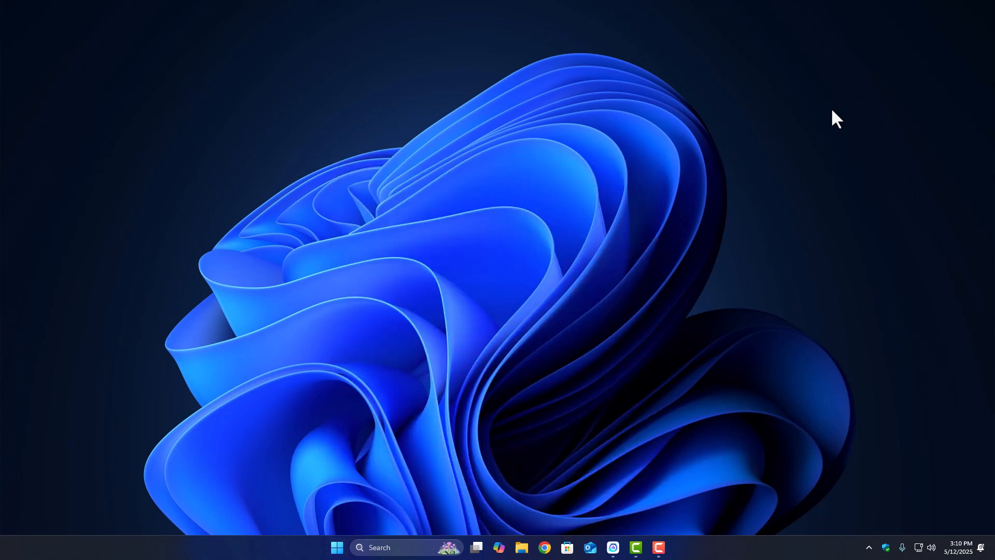
left_click(337, 548)
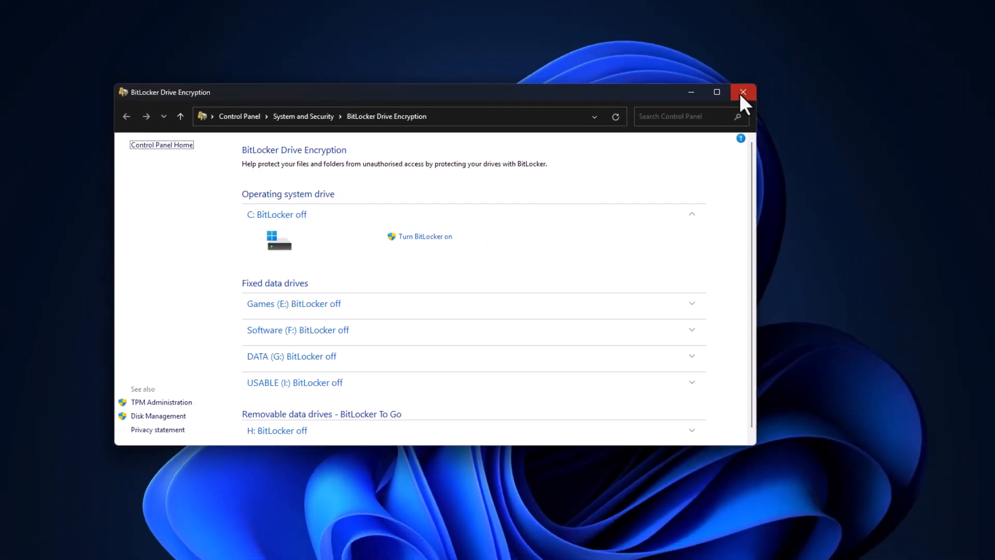
left_click(743, 92)
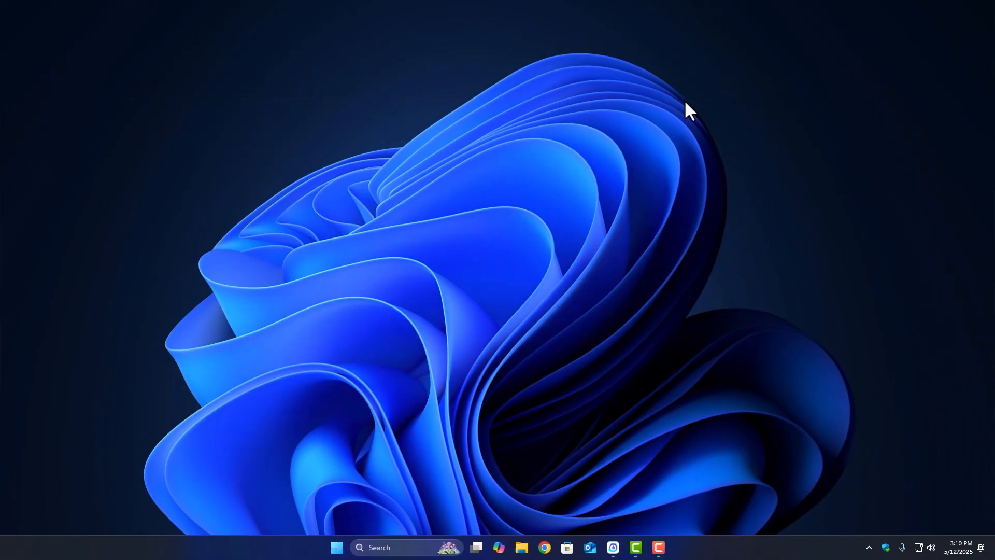
left_click(336, 548)
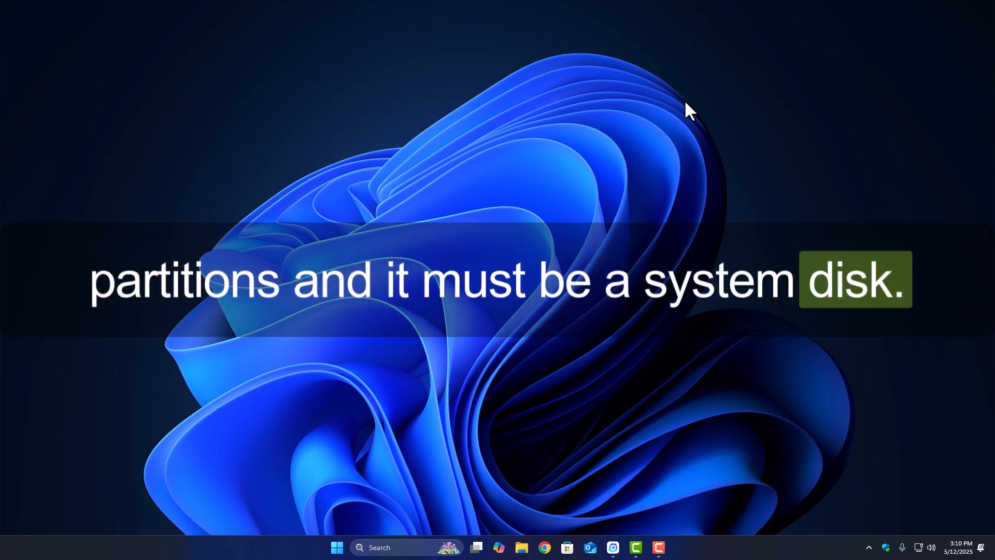
Run mbr2gpt /validate in an administrator Command Prompt; it reports requiring the Windows Preinstallation Environment
left_click(337, 548)
type("cmd")
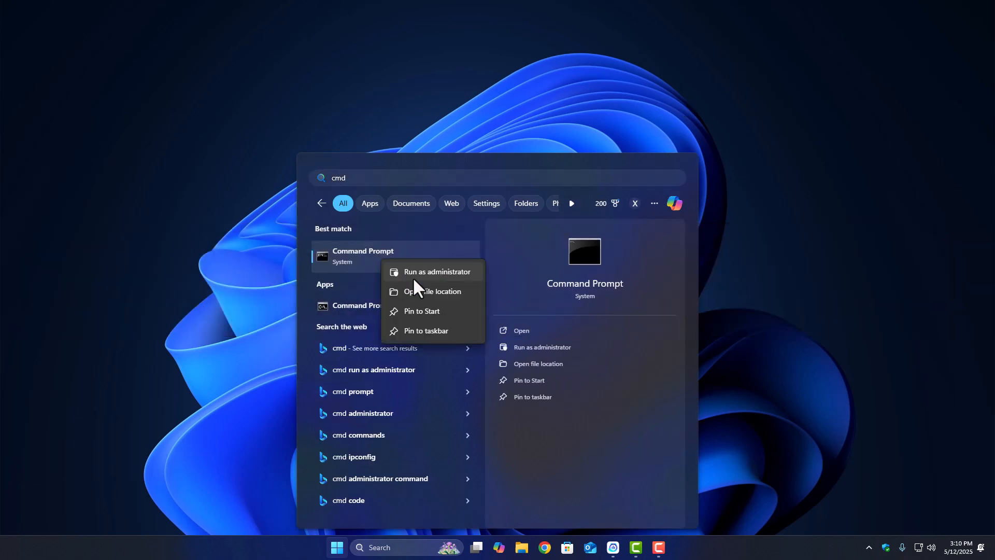
left_click(437, 272)
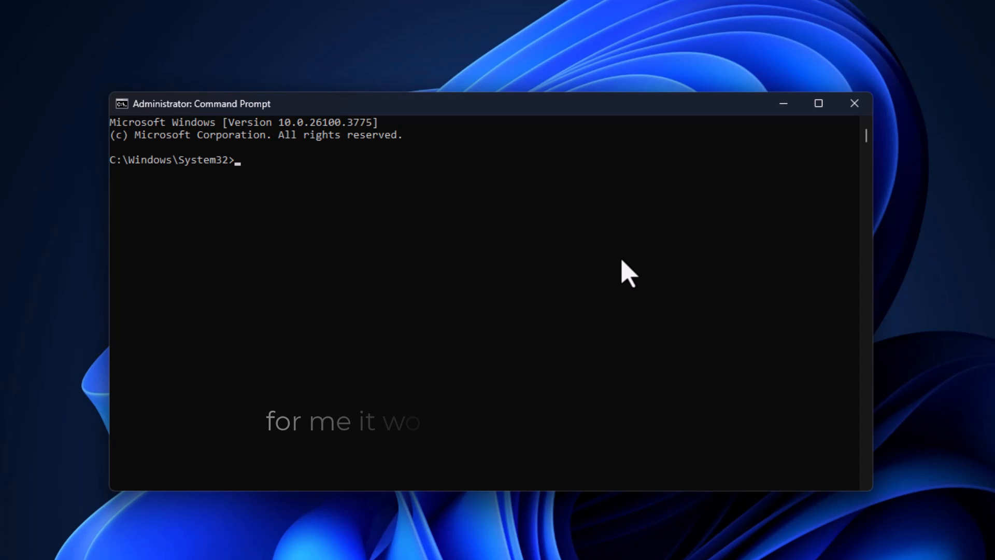
type("mbr2 /")
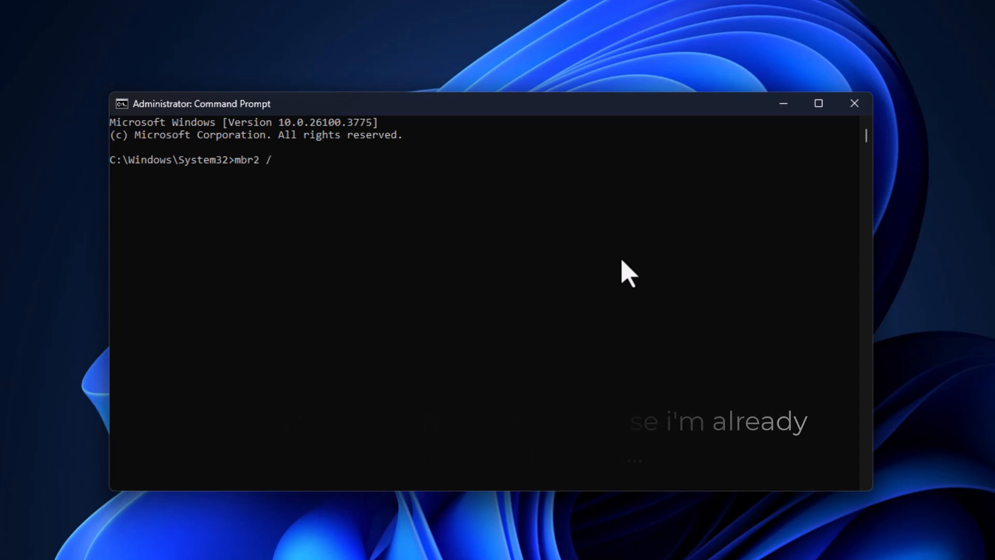
type("gpt /validate")
type("mbr2gpt /c")
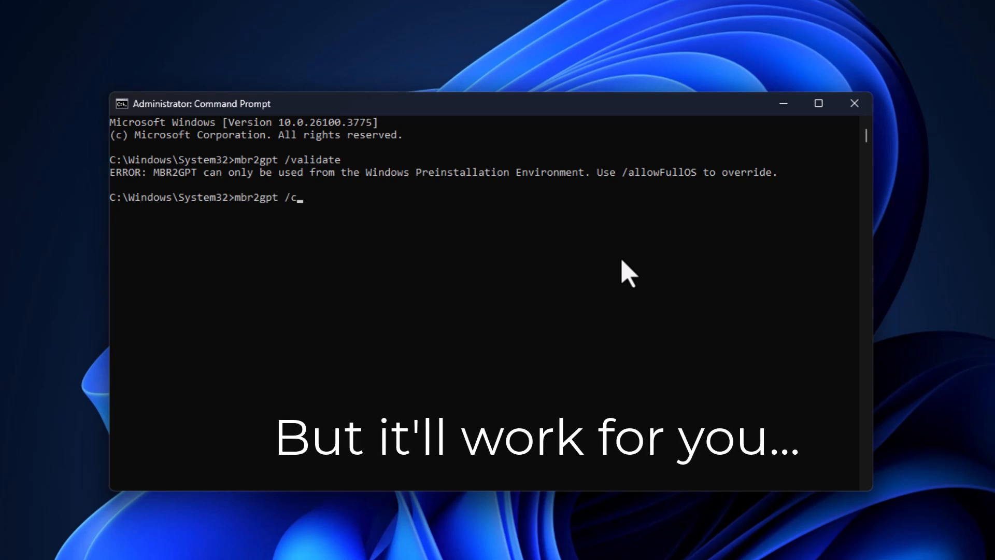
type("onvert")
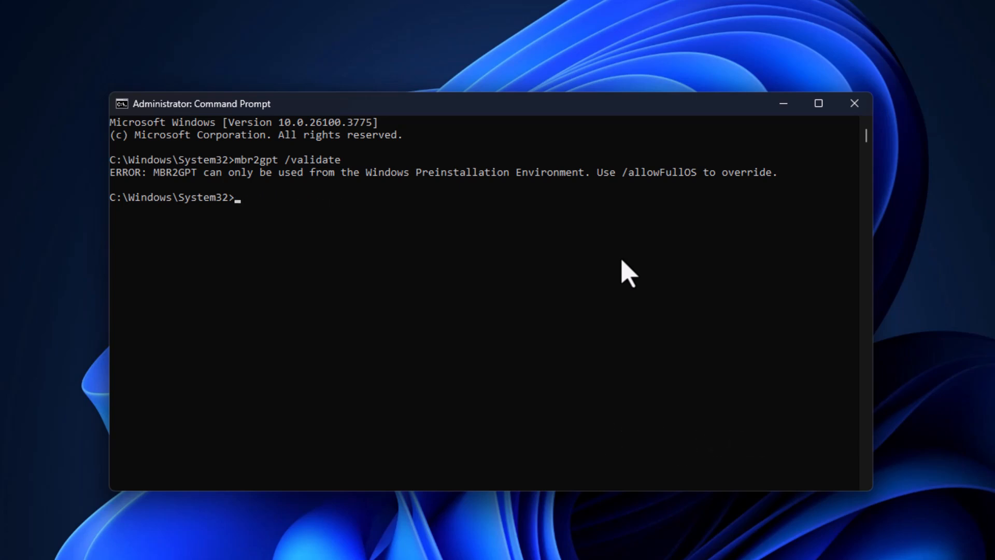
left_click(853, 103)
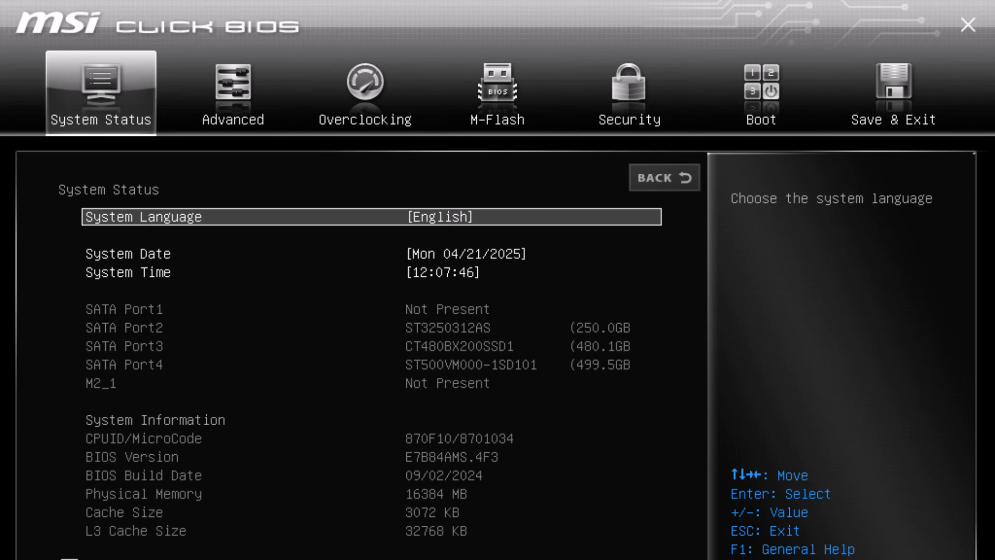
Under Advanced > Windows OS Configuration, set BIOS CSM/UEFI Mode to UEFI
left_click(233, 92)
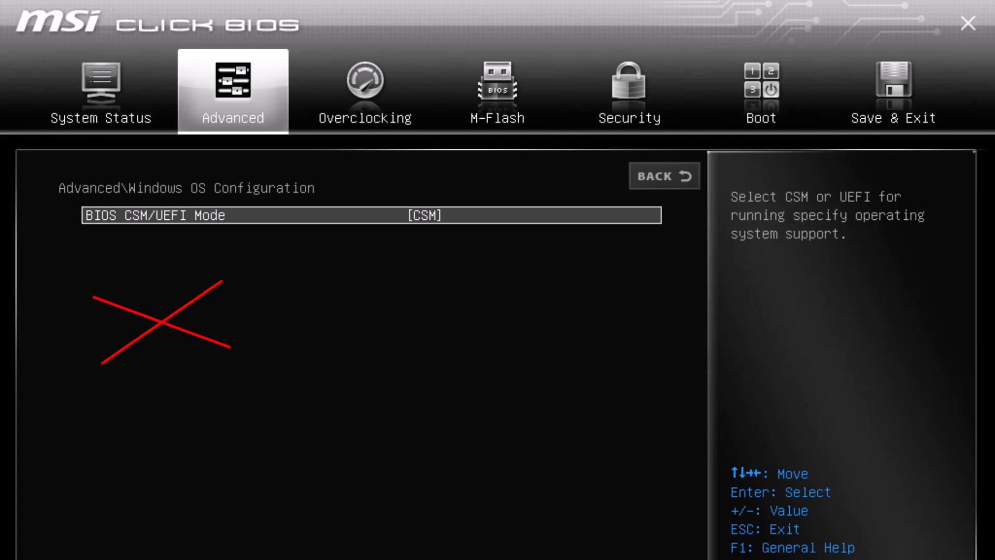
left_click(370, 217)
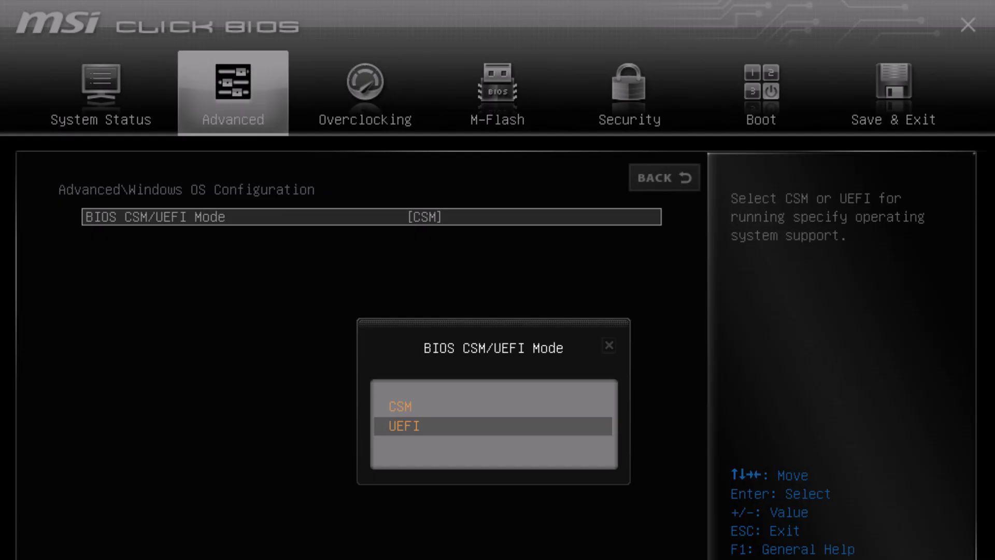
left_click(404, 426)
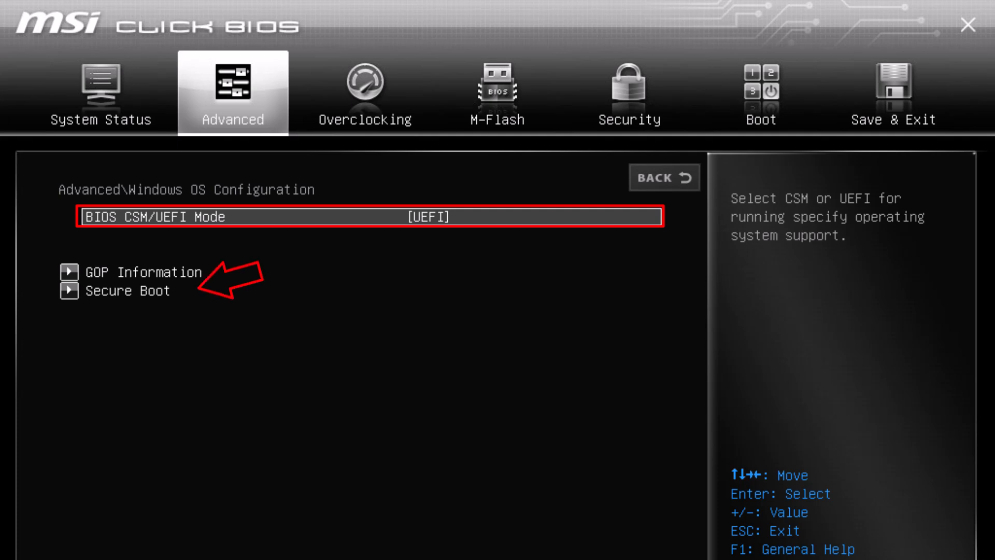
In the Secure Boot submenu, set Secure Boot to Enabled with Standard mode
left_click(130, 290)
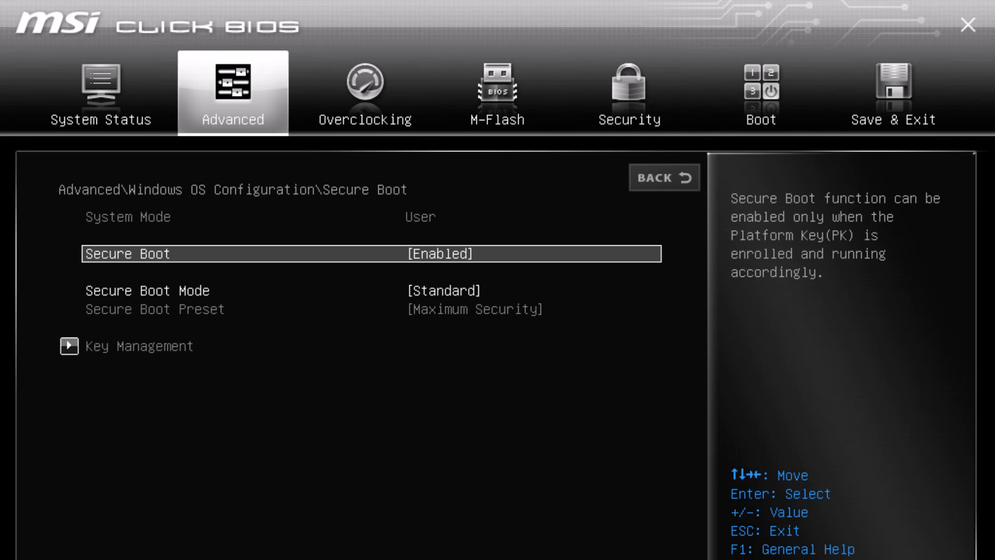
left_click(629, 92)
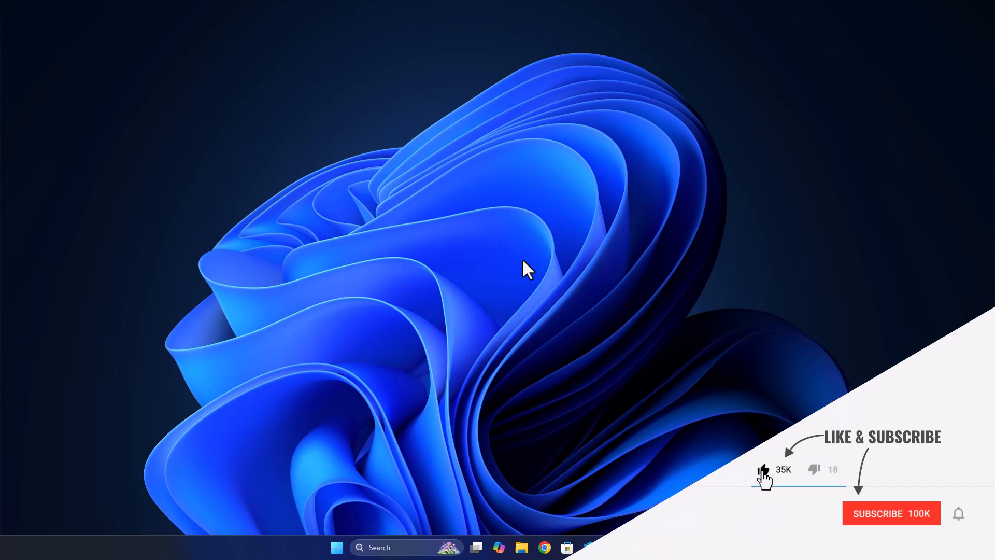
left_click(891, 513)
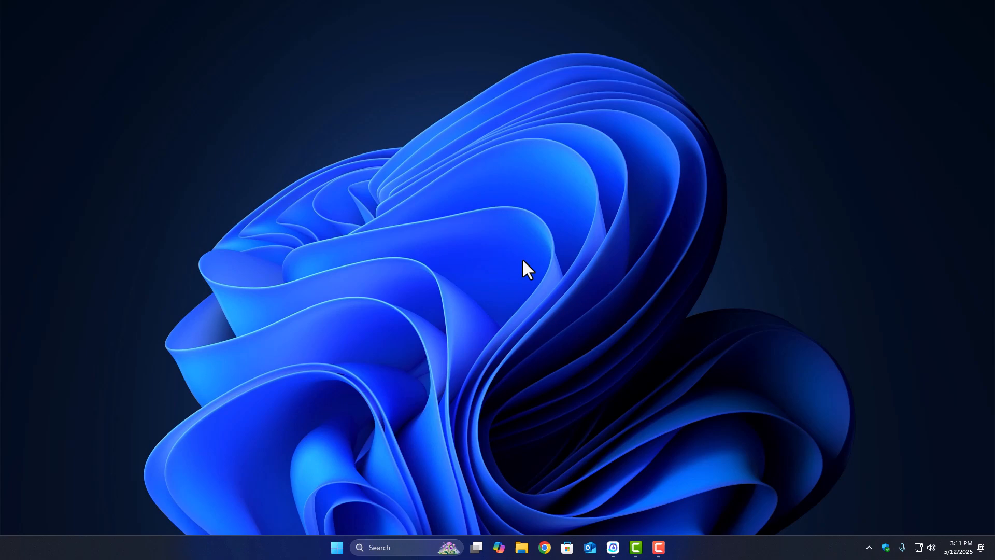
mouse_move(526, 274)
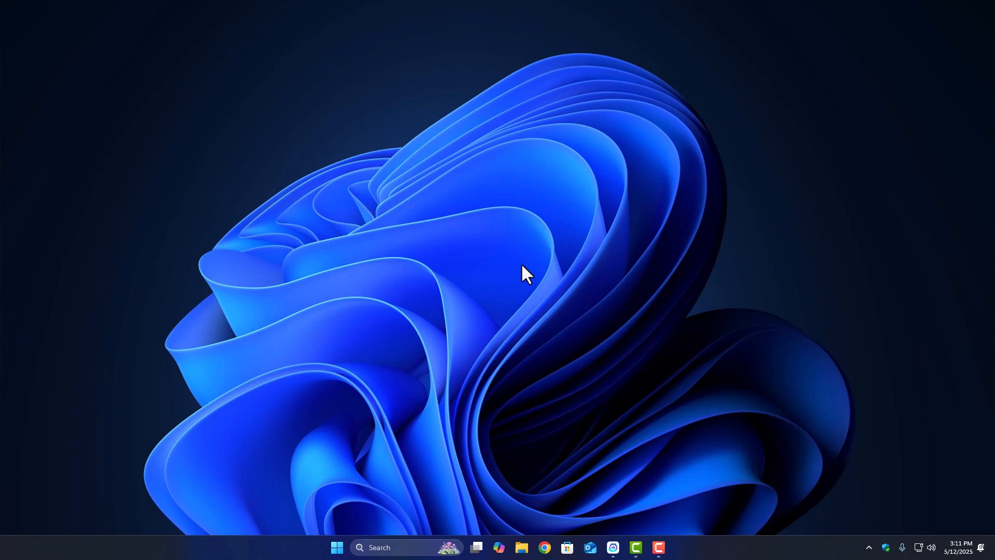